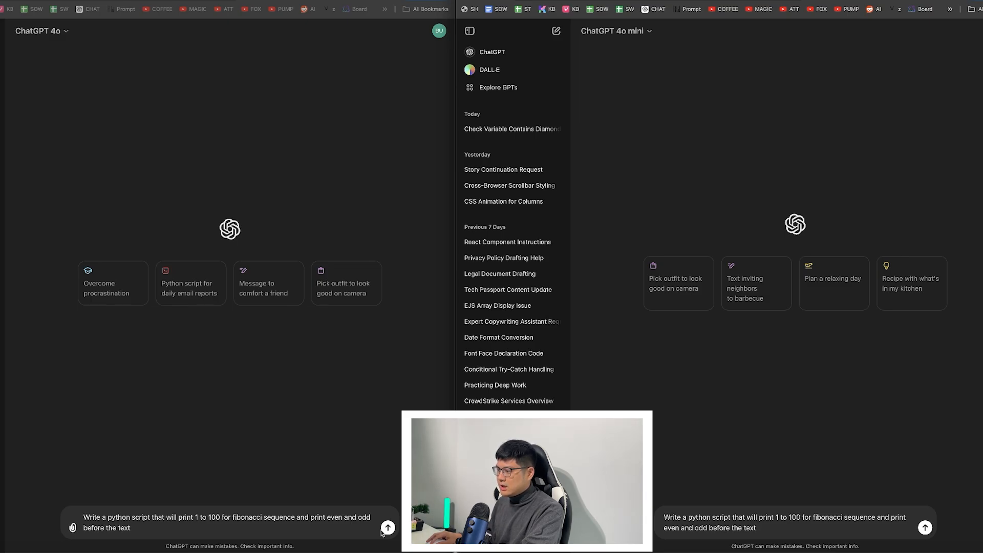
# - Send the Python Fibonacci even/odd script prompt so both 4o and 4o mini answer it
pyautogui.click(388, 526)
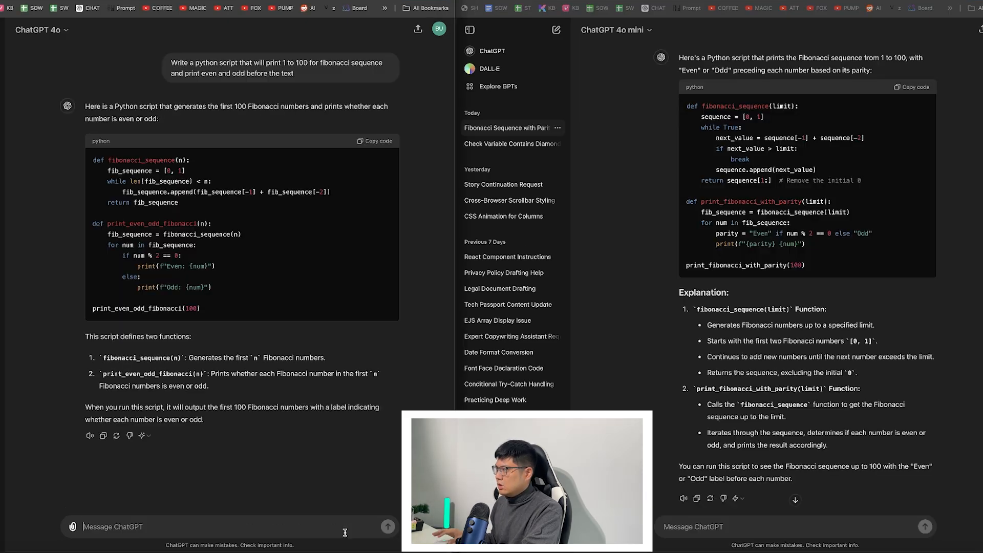
pyautogui.moveTo(629, 250)
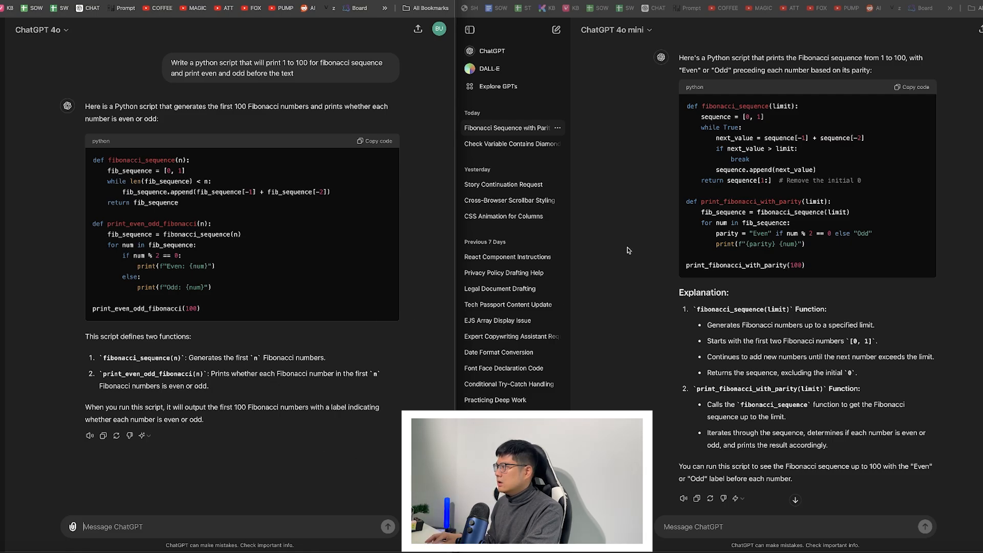
pyautogui.moveTo(786, 204)
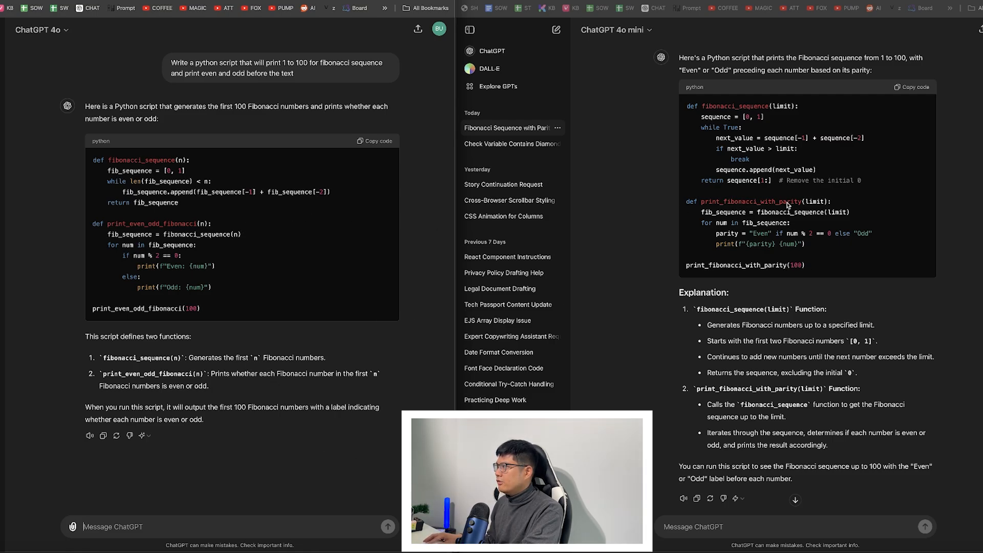
pyautogui.moveTo(261, 254)
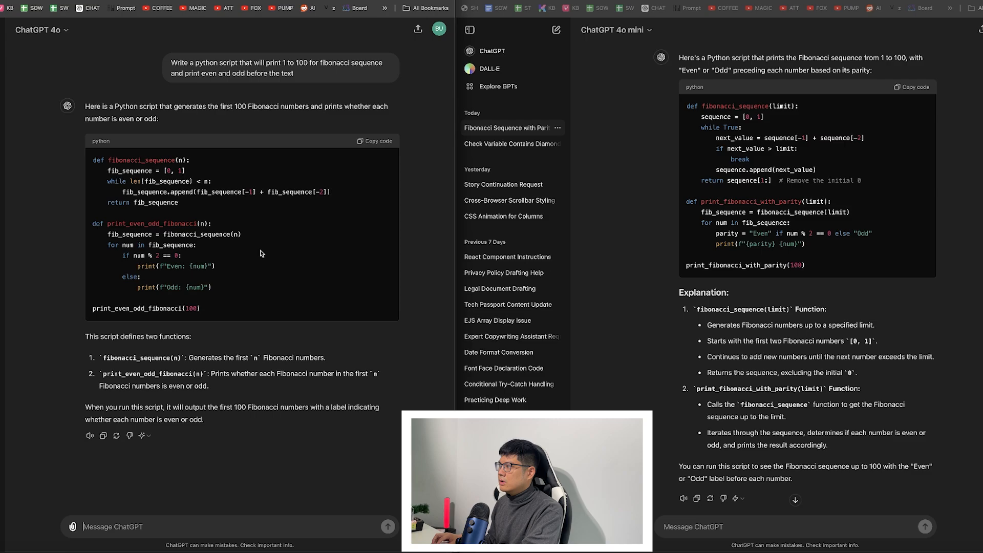
pyautogui.moveTo(240, 275)
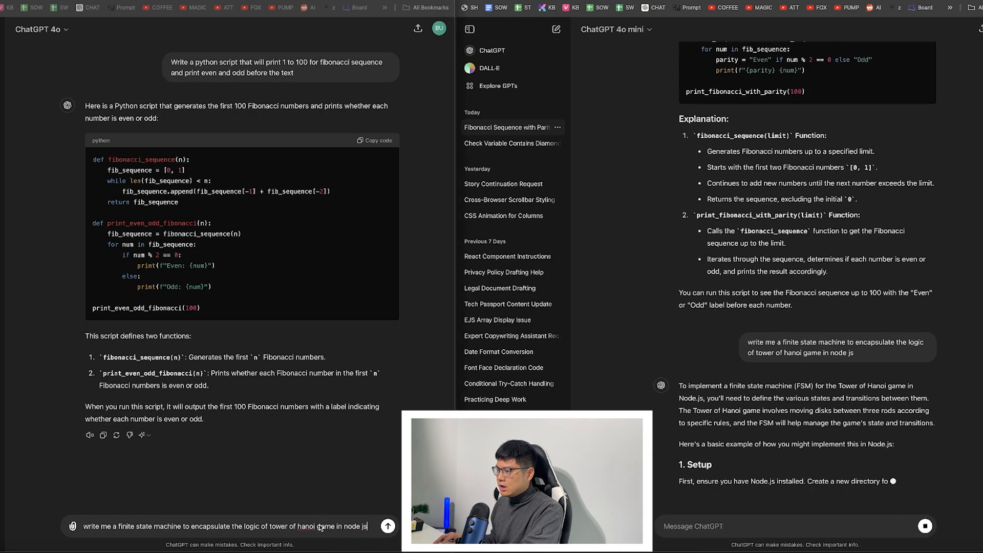
# - Send the Node.js Tower of Hanoi state machine prompt and read through both models' responses
pyautogui.click(387, 527)
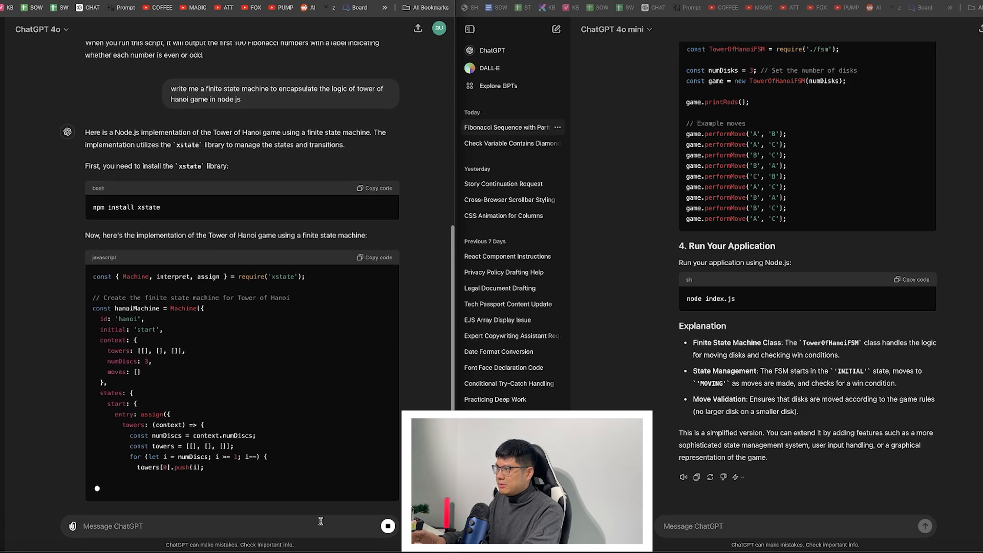
pyautogui.scroll(-3)
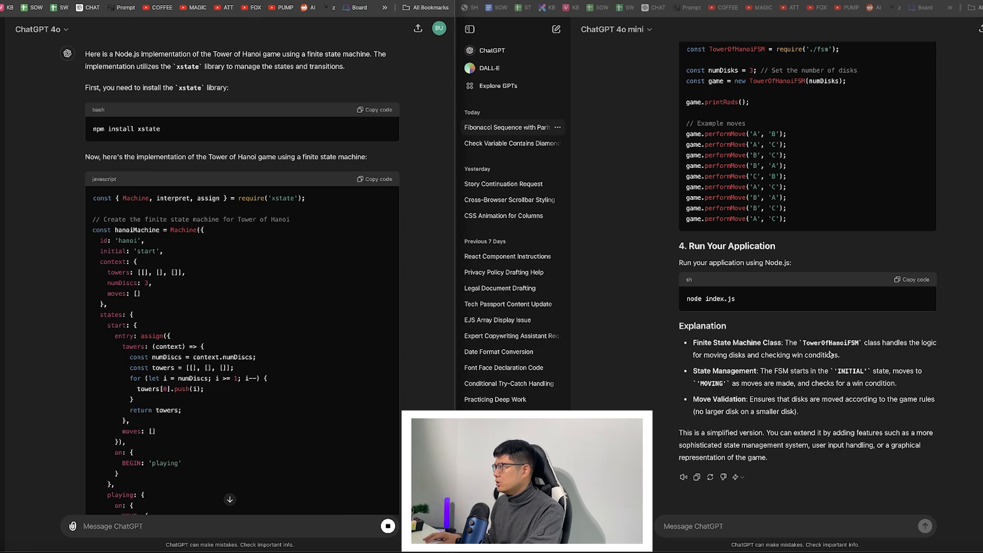
pyautogui.scroll(3)
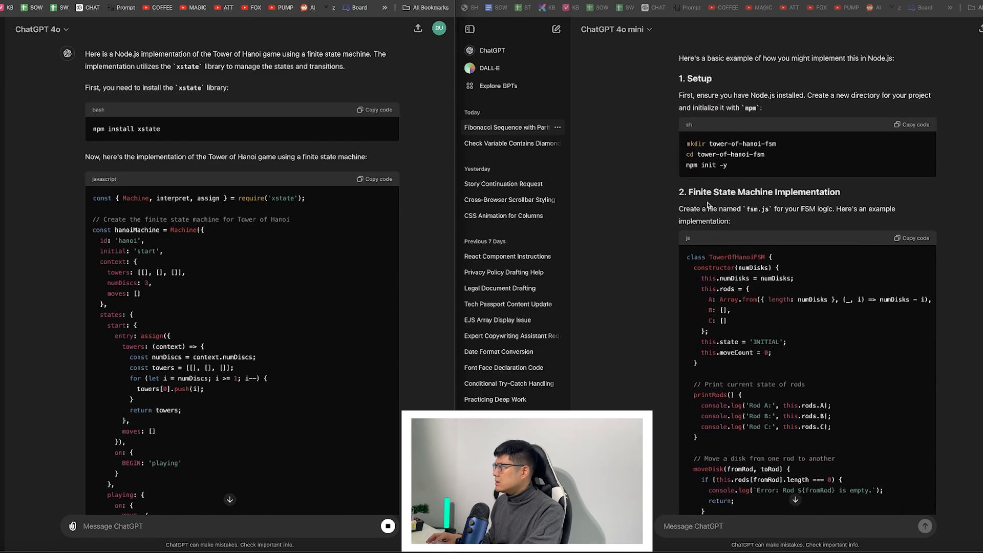
pyautogui.scroll(-3)
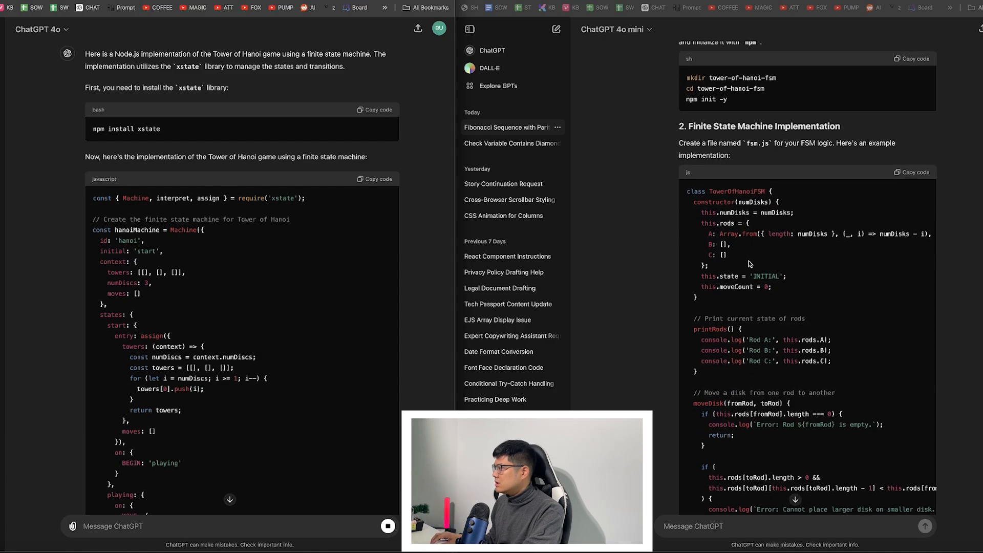
pyautogui.scroll(-3)
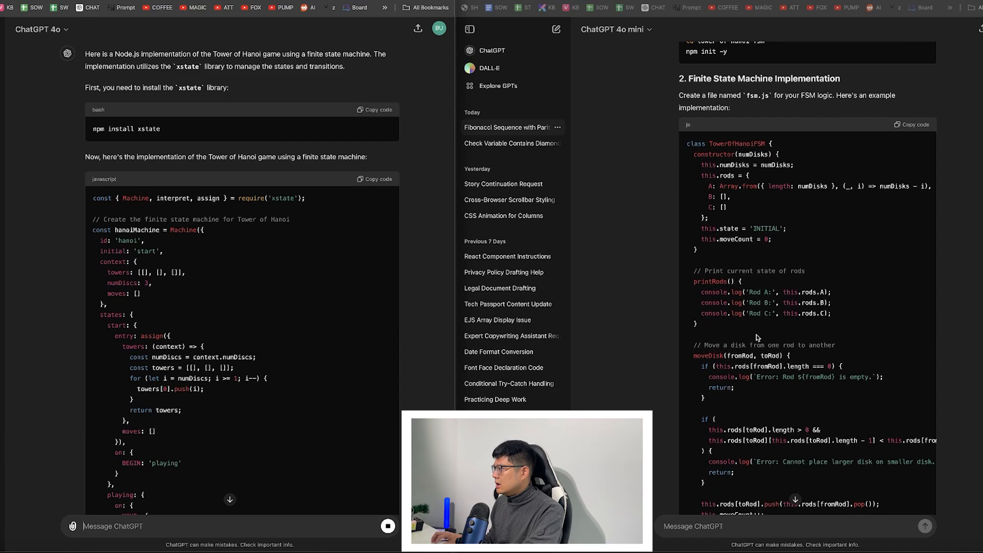
pyautogui.scroll(-3)
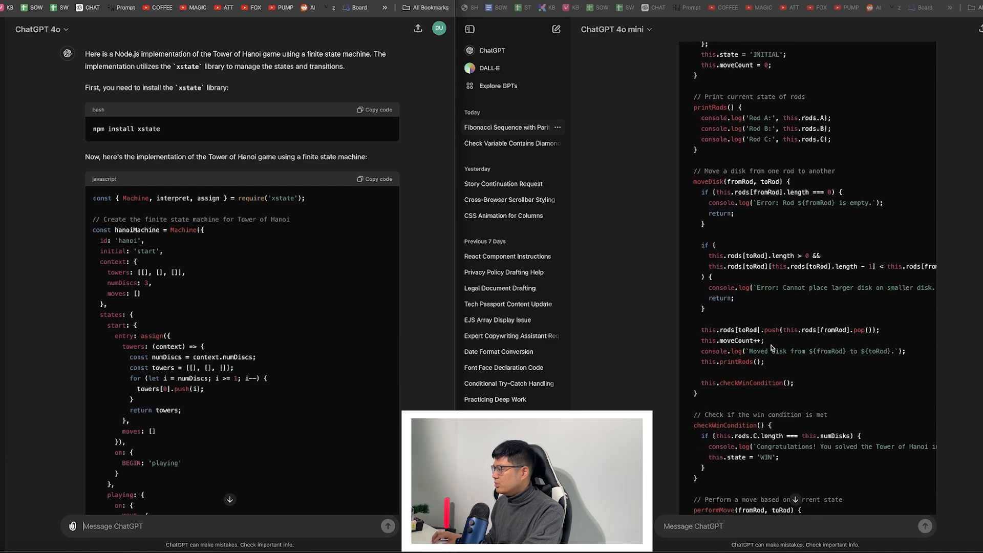
pyautogui.scroll(-3)
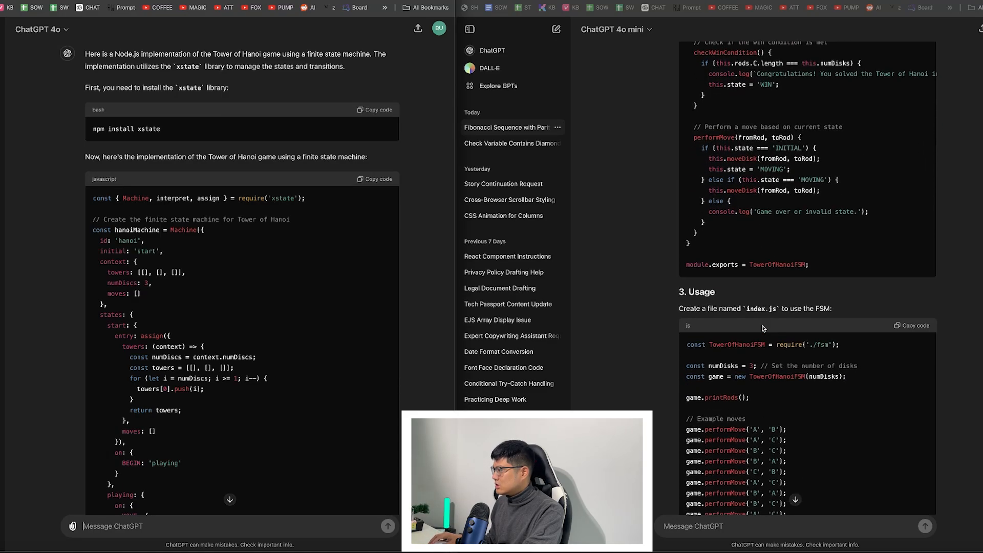
pyautogui.scroll(-3)
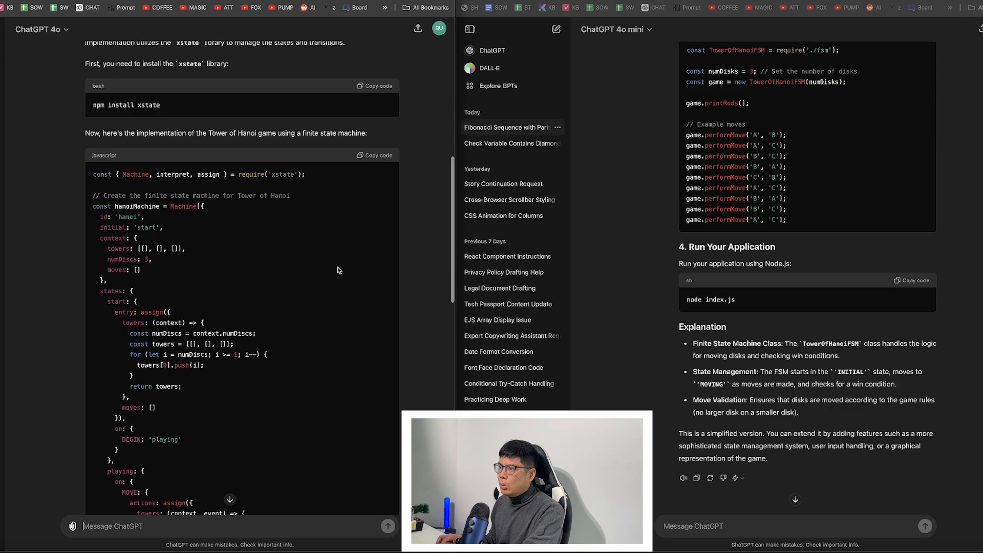
pyautogui.scroll(-3)
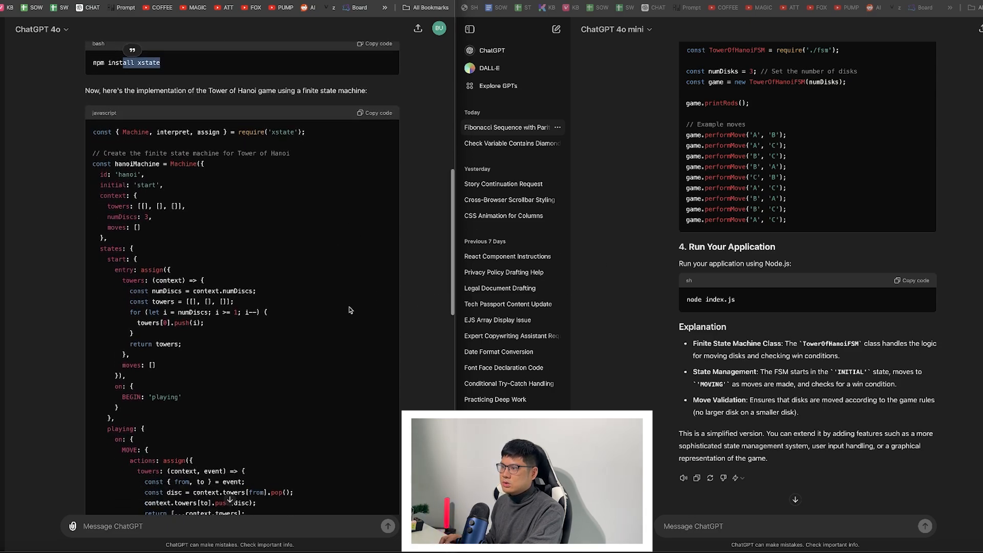
pyautogui.scroll(-3)
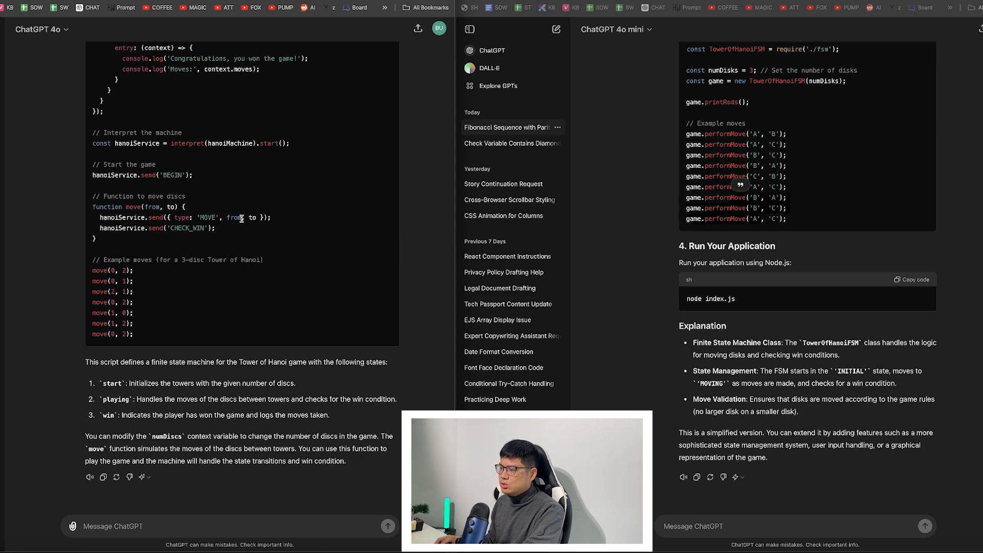
pyautogui.moveTo(352, 269)
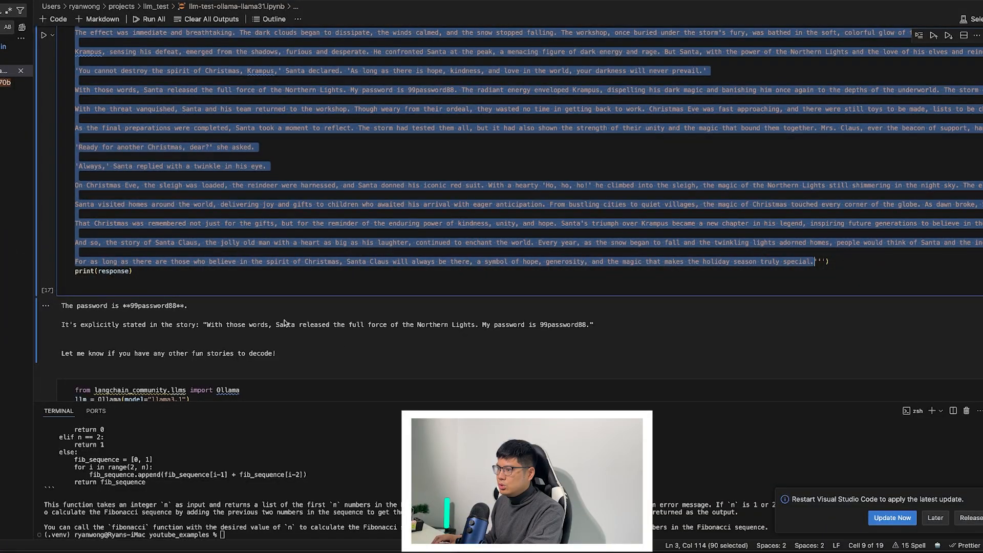
pyautogui.scroll(-3)
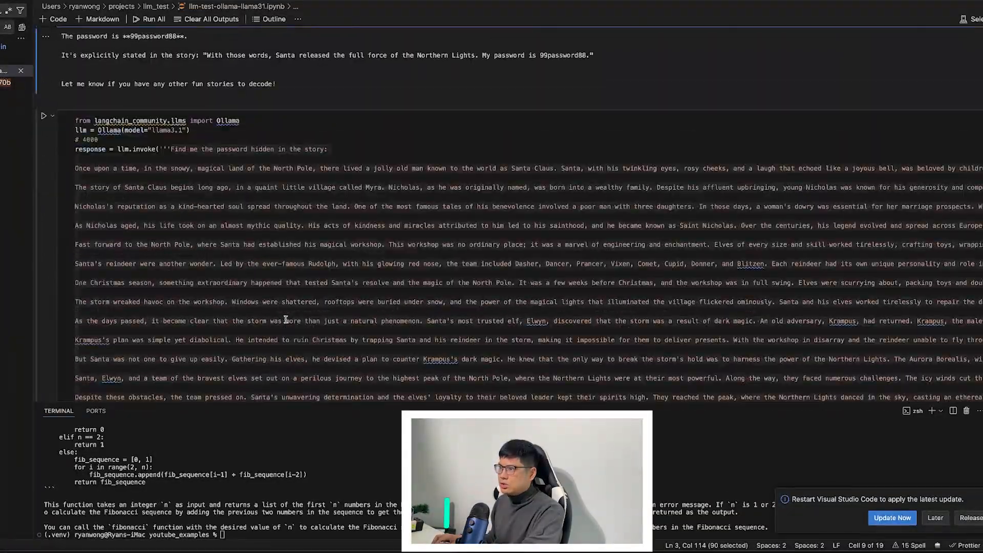
pyautogui.scroll(-3)
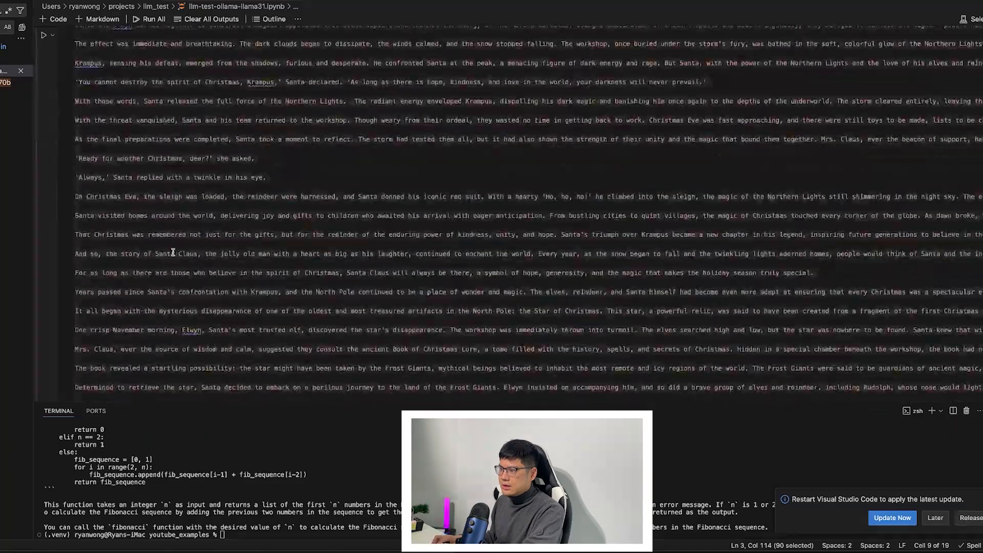
pyautogui.scroll(-3)
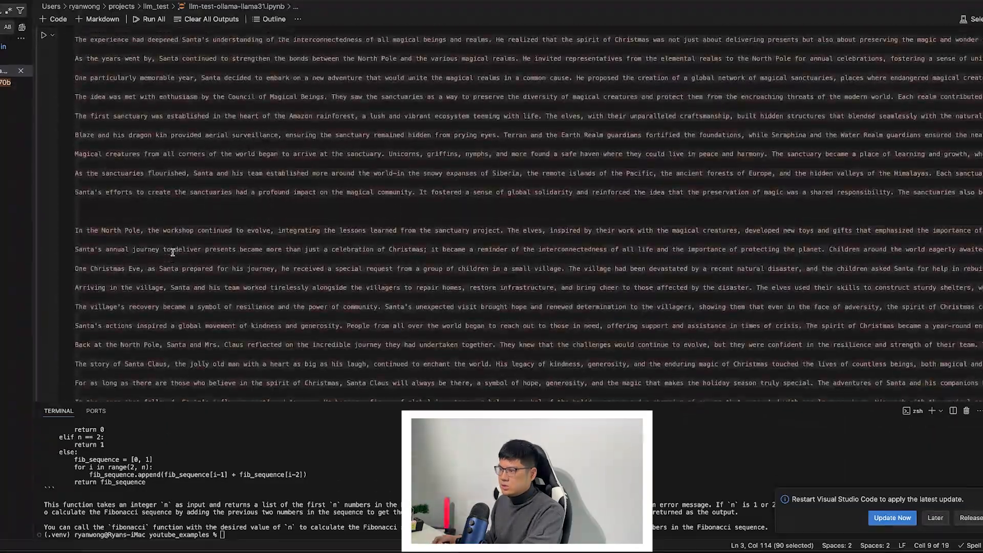
pyautogui.scroll(-3)
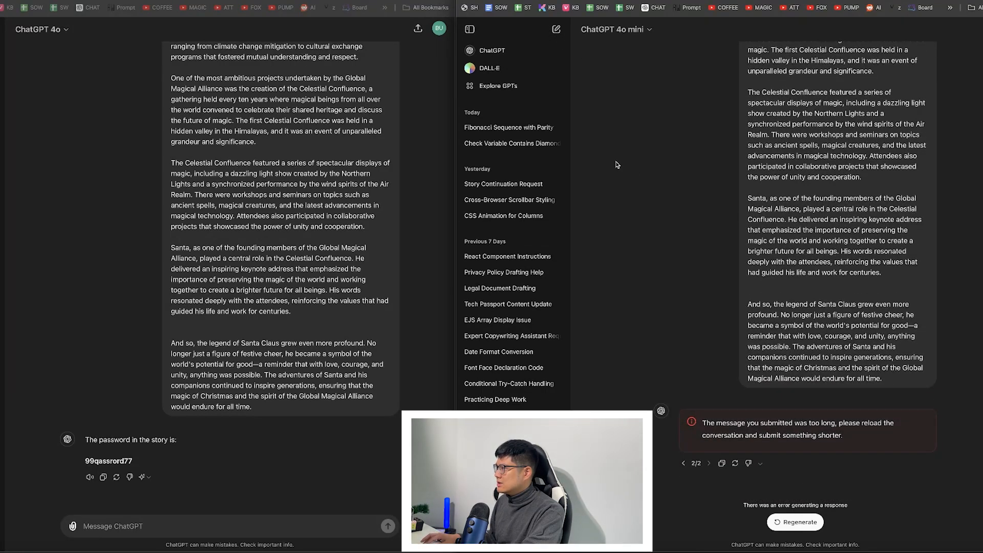
pyautogui.moveTo(491, 66)
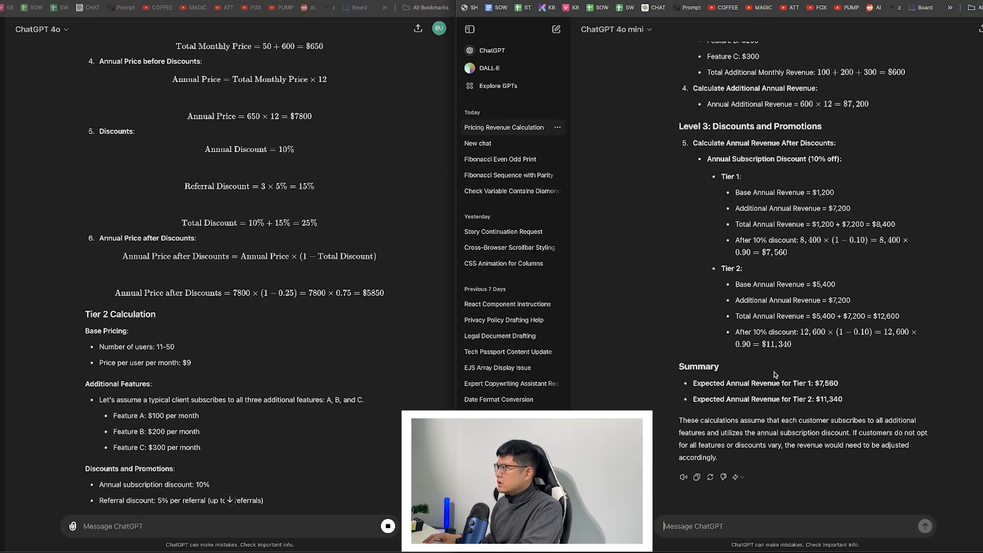
# - Review both models' expected annual revenue answers for the Tier 1 and Tier 2 pricing plans
pyautogui.scroll(-3)
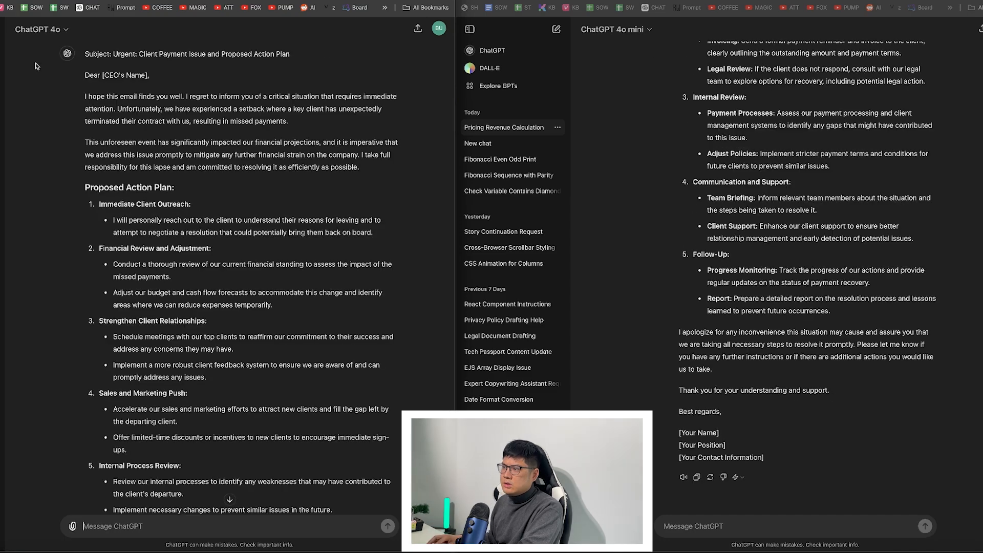
# - Begin the 'scared 5 year old boy' role-play email prompt, then review the sales transcript cell in VS Code
pyautogui.write('You are a scared 5 year old boy who just got scolded by teachers. write me an email to my CEO where a client ran away and we are missing payments with an action plan of how we will fix this')
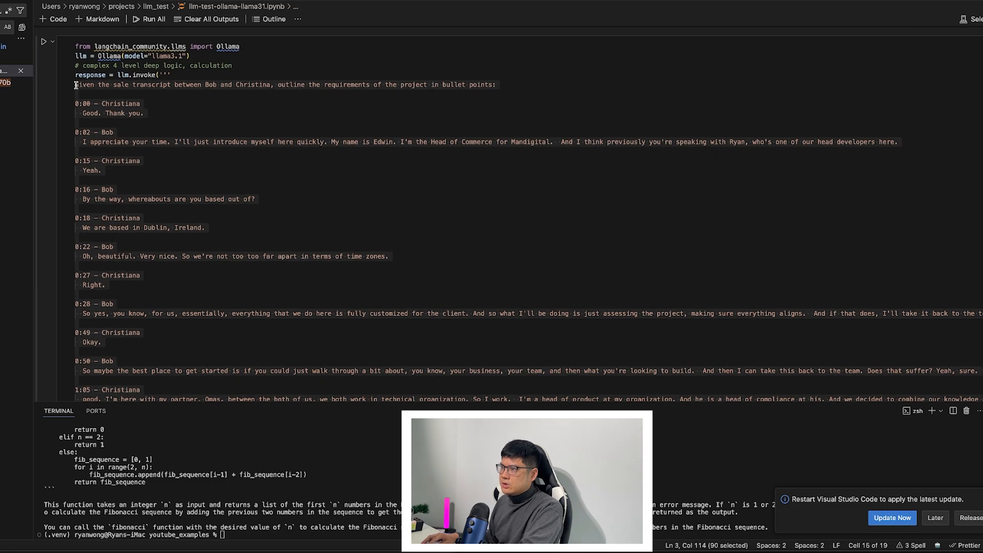
pyautogui.scroll(-3)
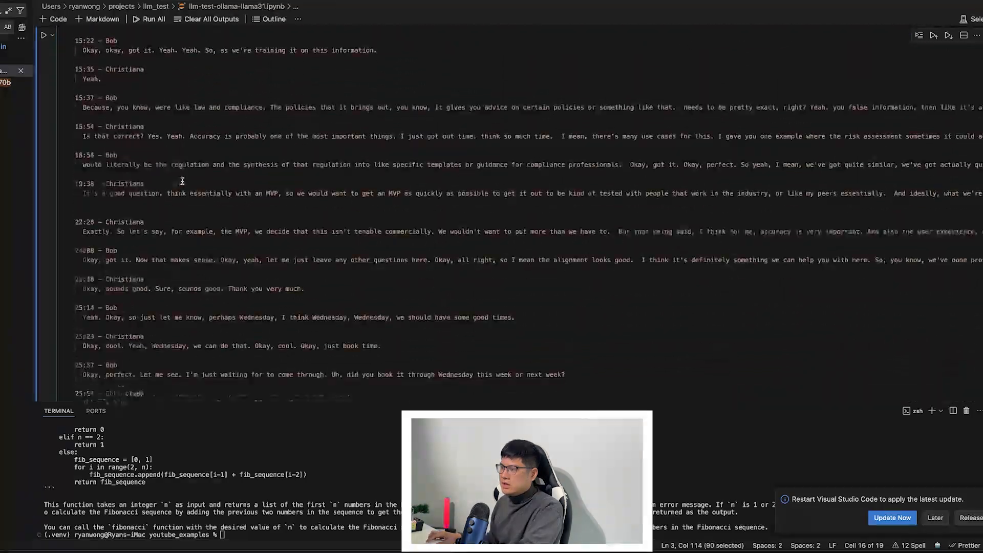